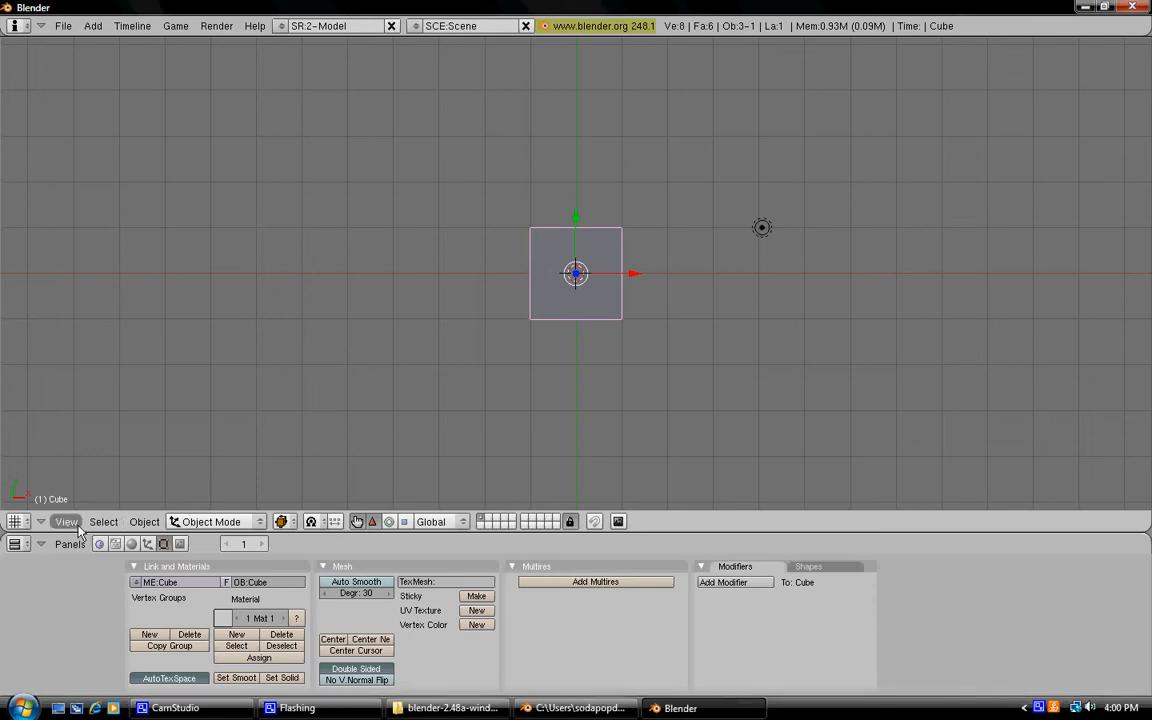
# - Switch the 3D view to look at the cube through the scene camera
pyautogui.click(66, 520)
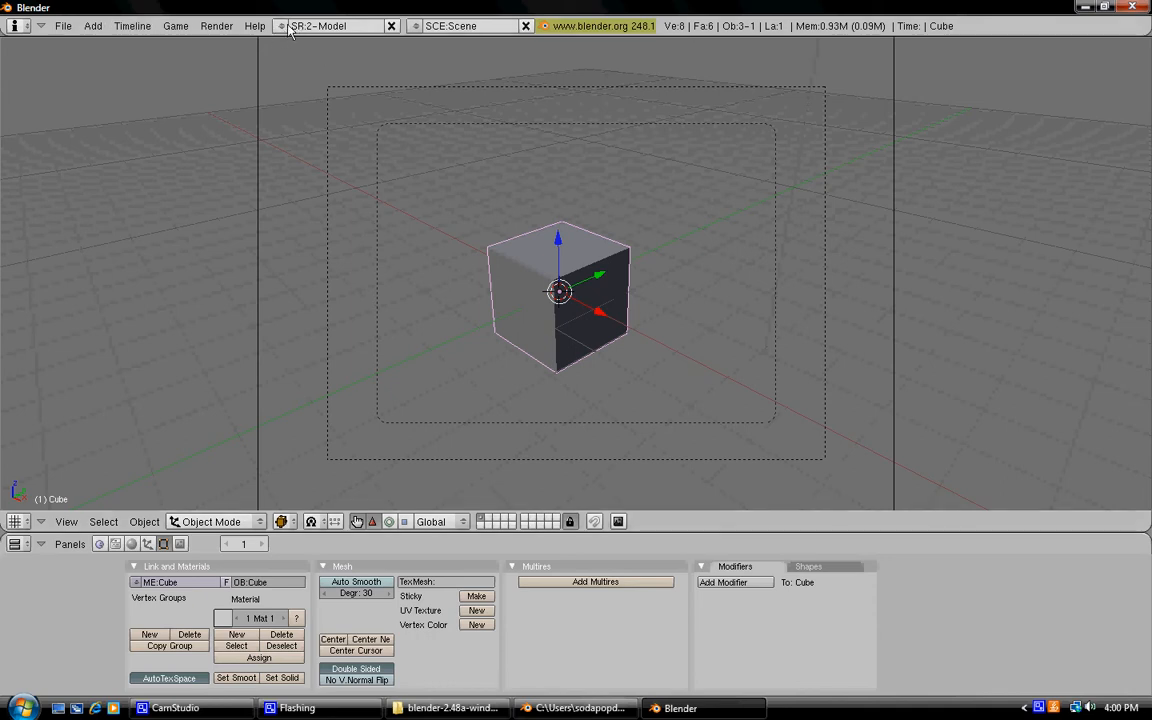
pyautogui.moveTo(330, 26)
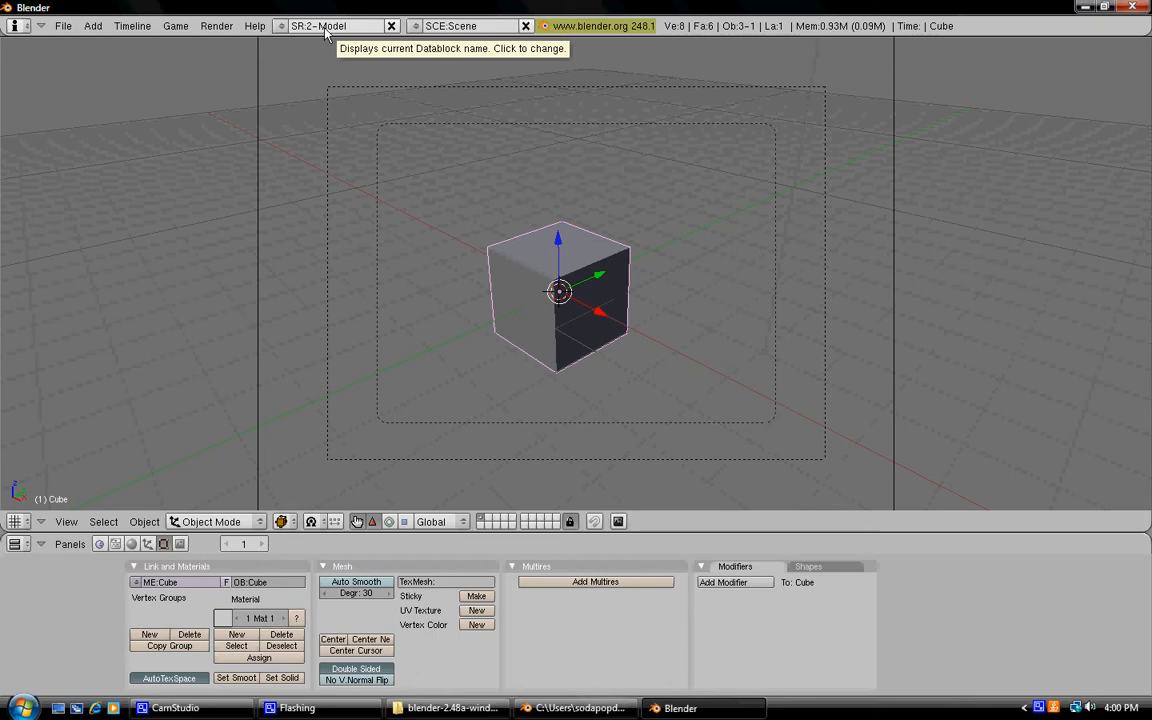
# - Choose the 1-Animation screen layout from the layout list
pyautogui.click(282, 26)
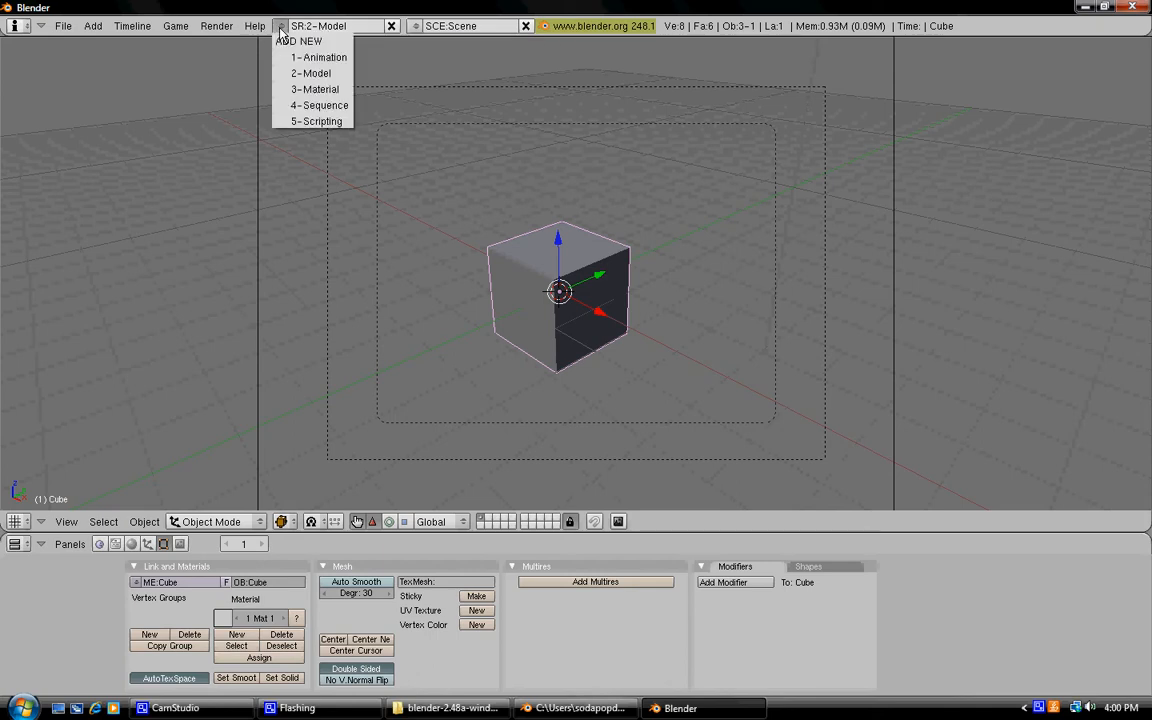
pyautogui.click(318, 56)
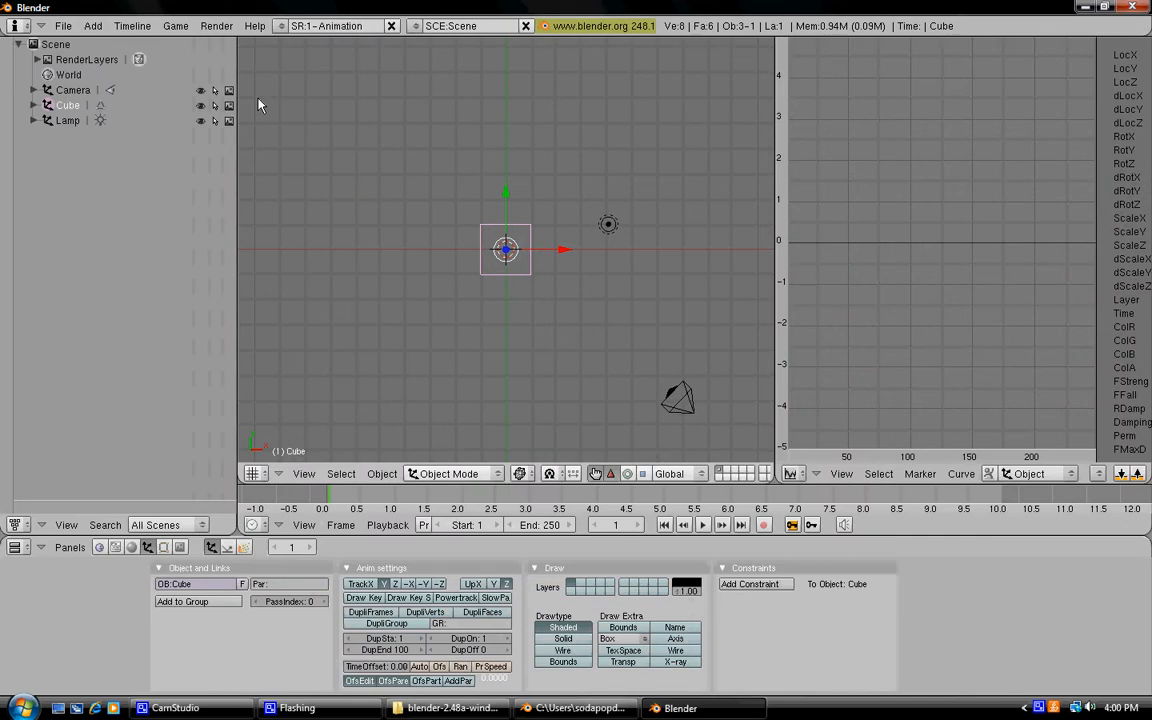
pyautogui.moveTo(790, 204)
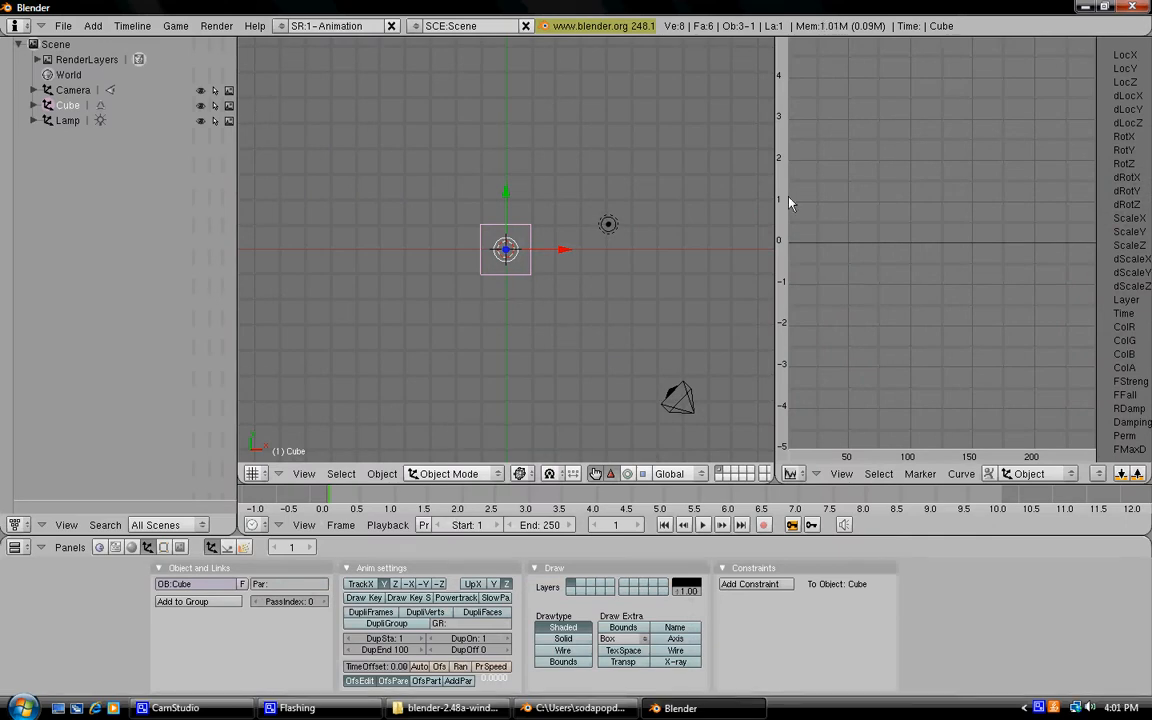
pyautogui.moveTo(236, 336)
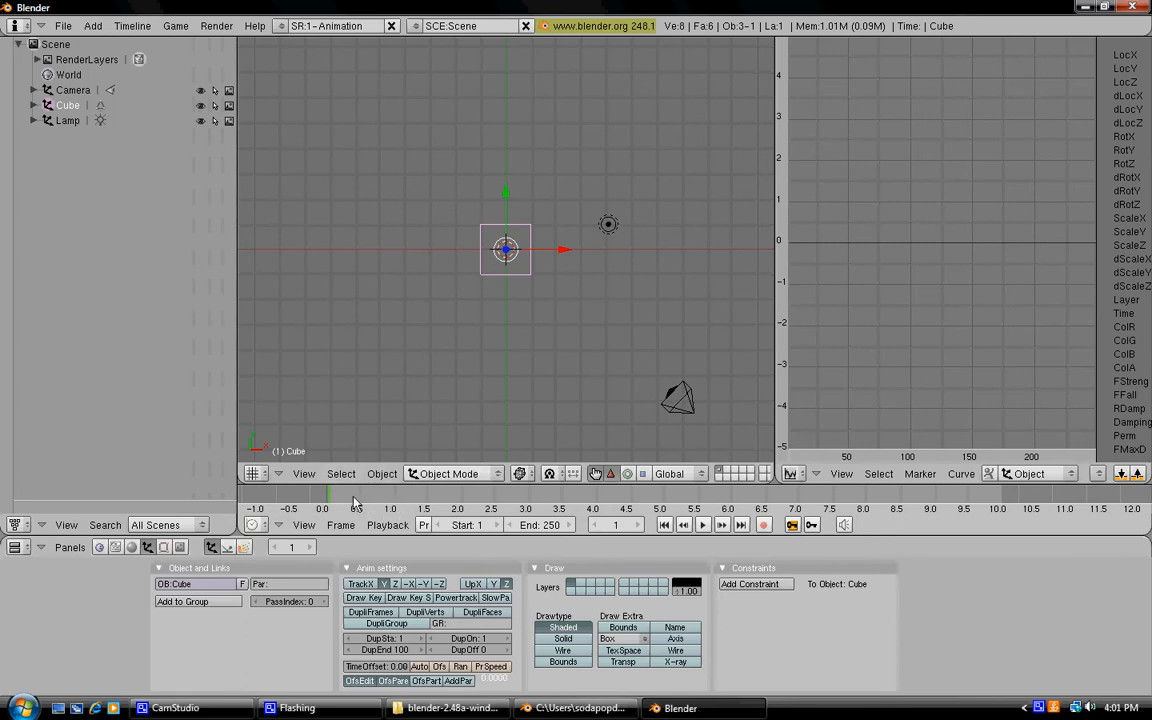
# - Set the Animation layout's 3D view to Camera via its View menu
pyautogui.click(304, 472)
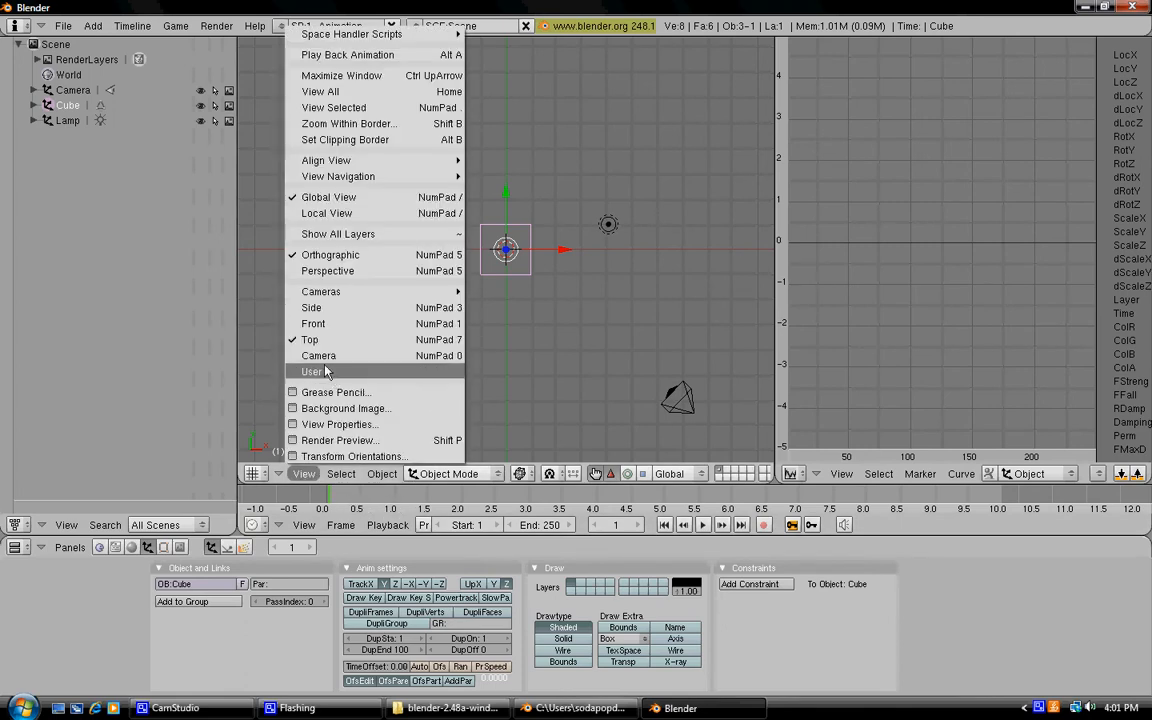
pyautogui.click(312, 370)
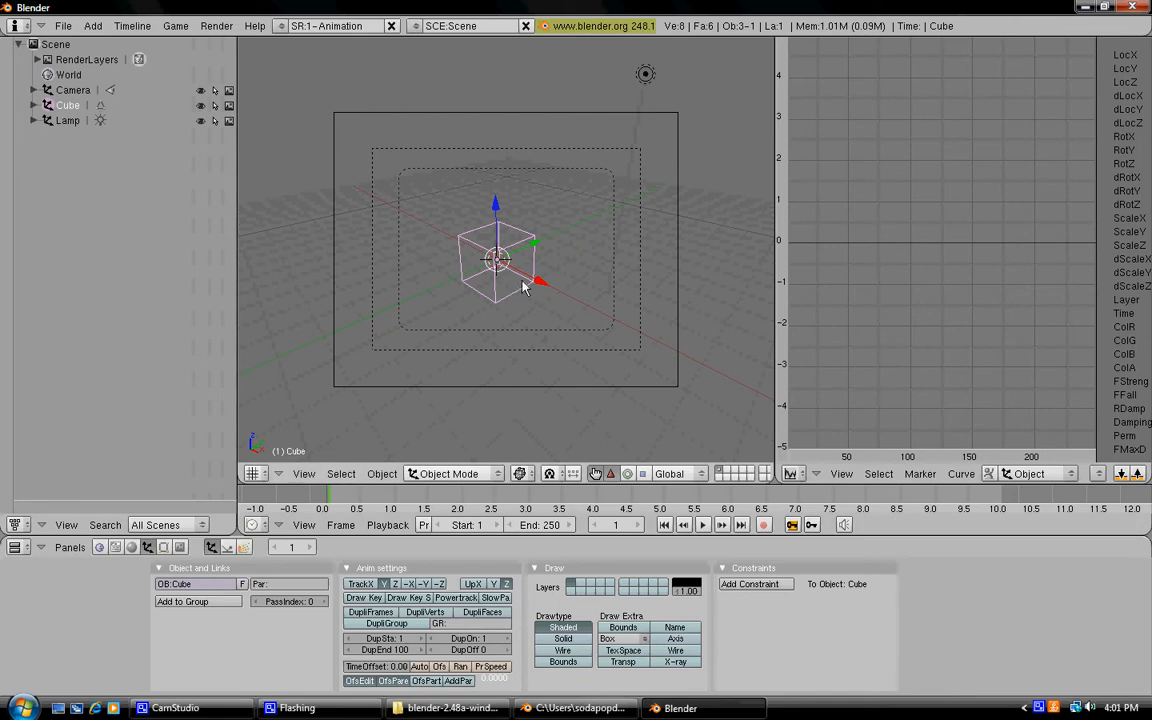
pyautogui.moveTo(480, 290)
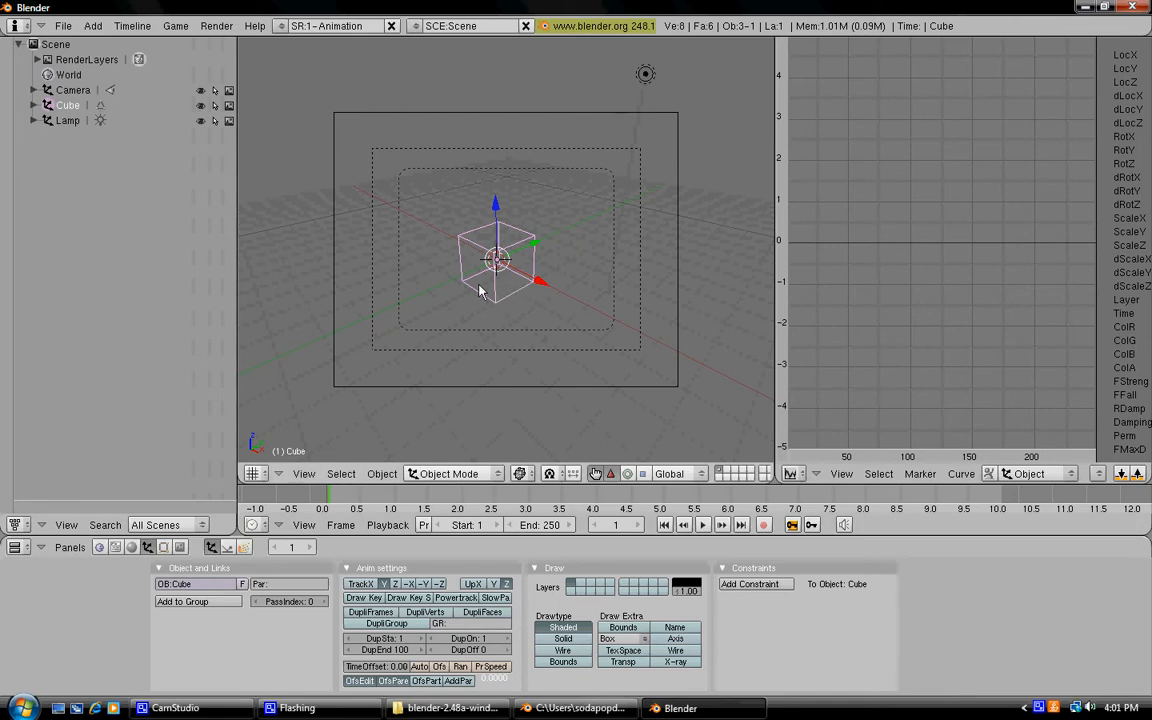
pyautogui.moveTo(498, 296)
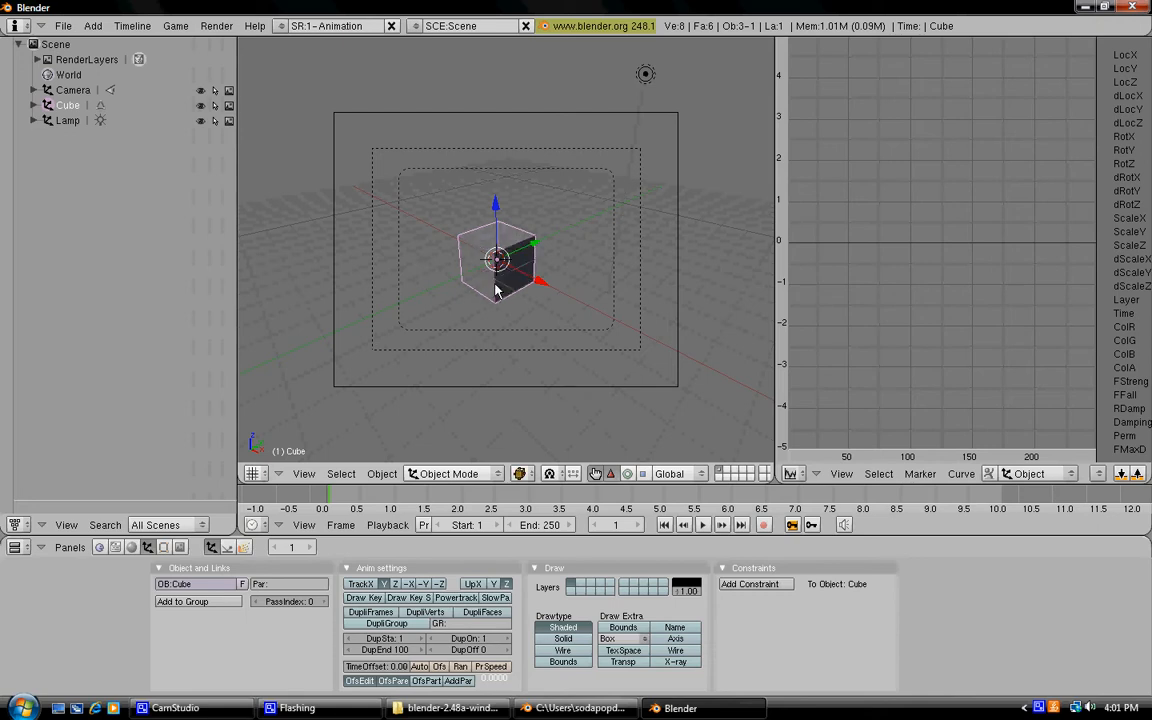
pyautogui.moveTo(488, 296)
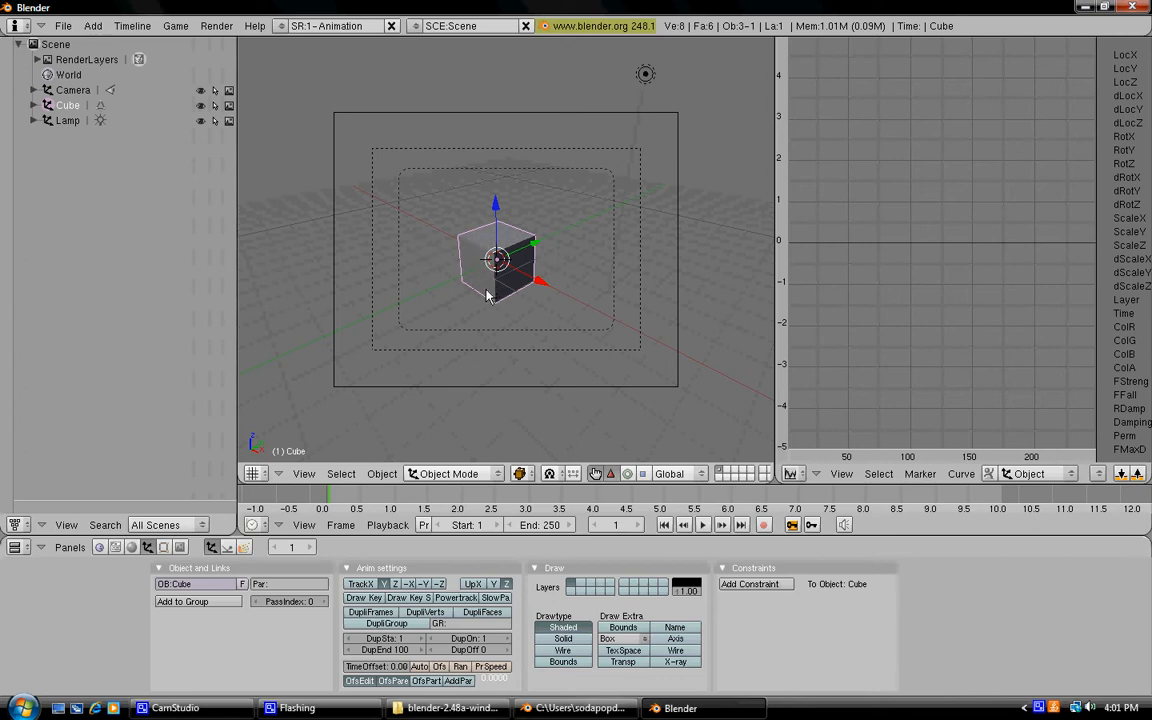
# - Insert a Loc keyframe for the cube at frame 1
pyautogui.press('i')
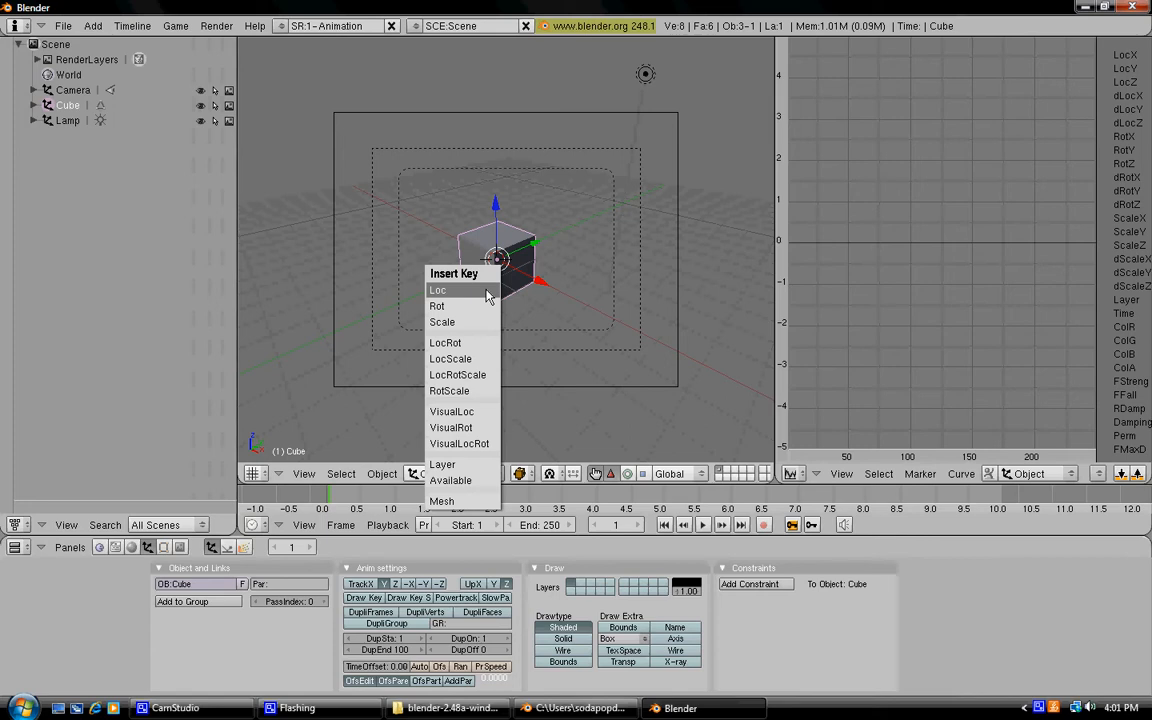
pyautogui.click(436, 290)
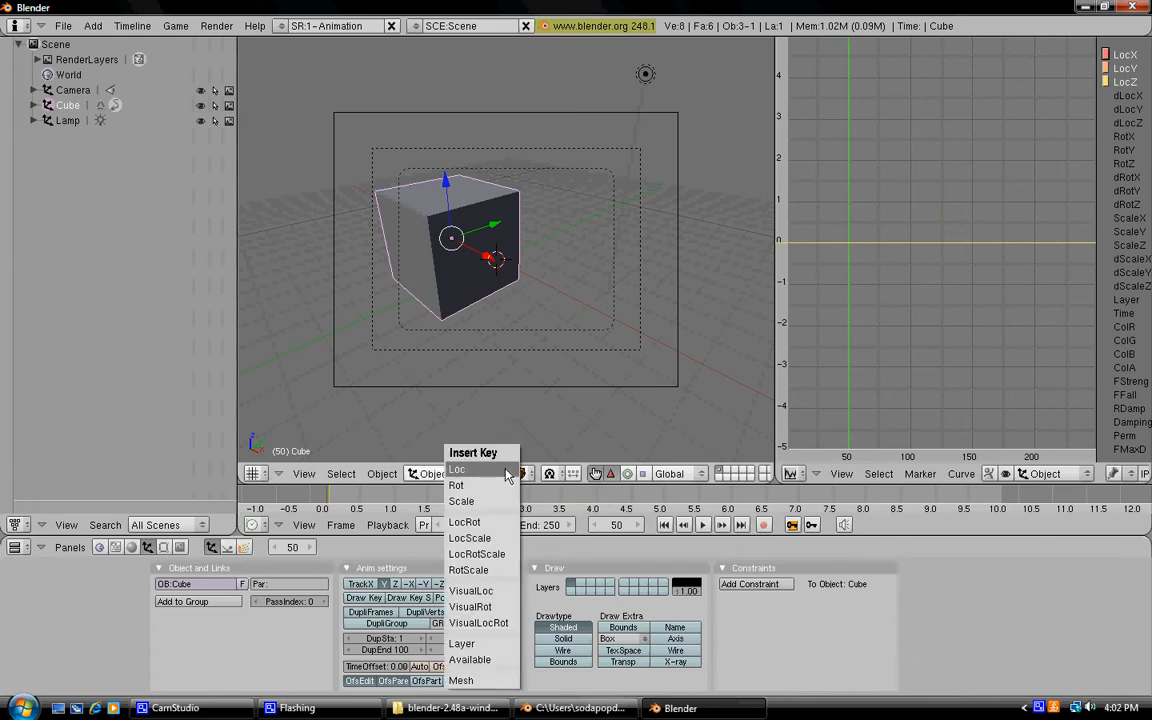
# - Insert a Loc keyframe at frame 50 and play the cube's movement
pyautogui.click(464, 522)
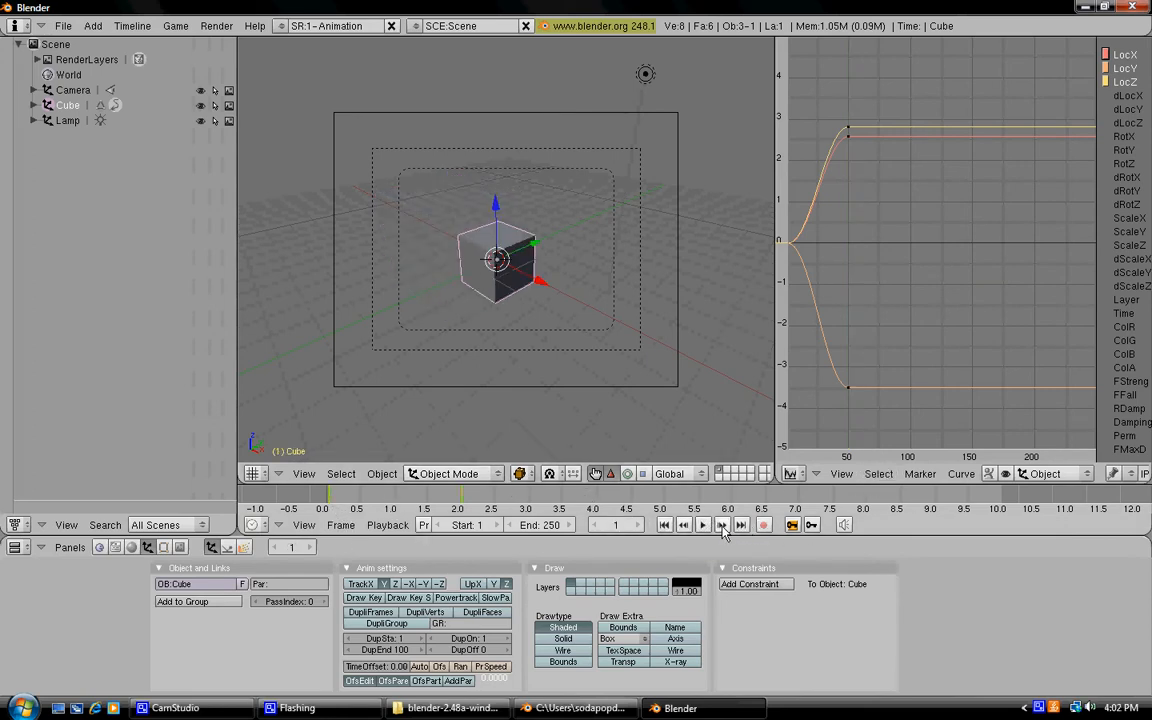
pyautogui.moveTo(720, 524)
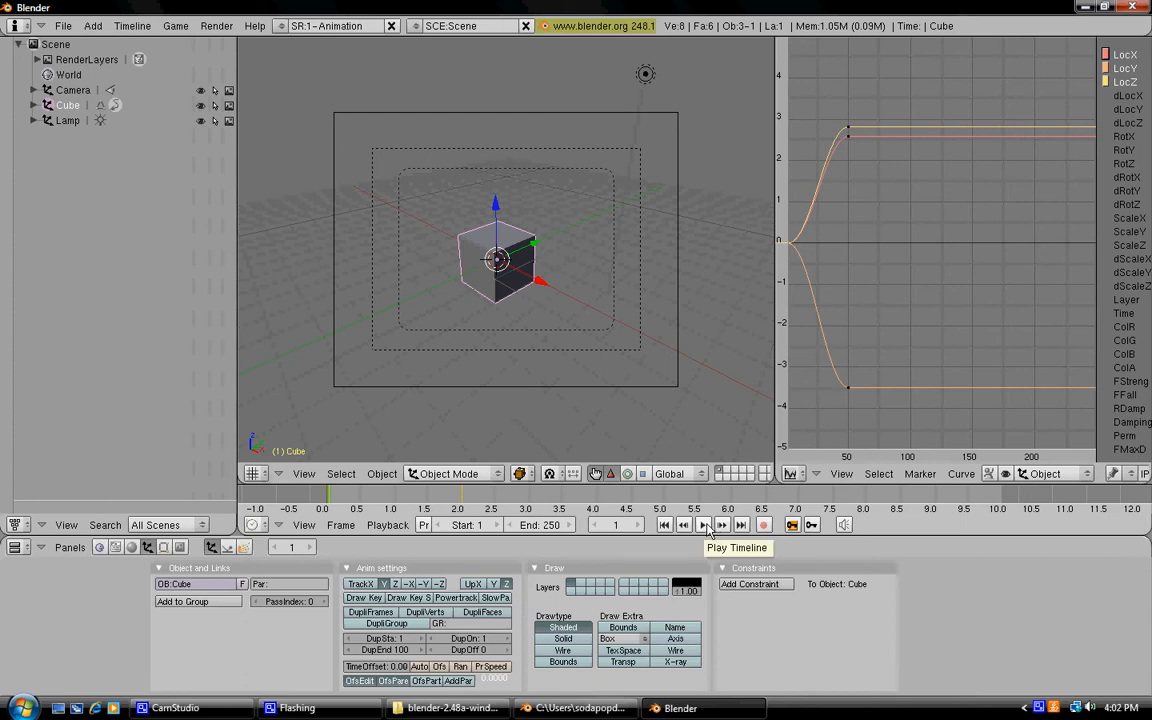
pyautogui.click(704, 524)
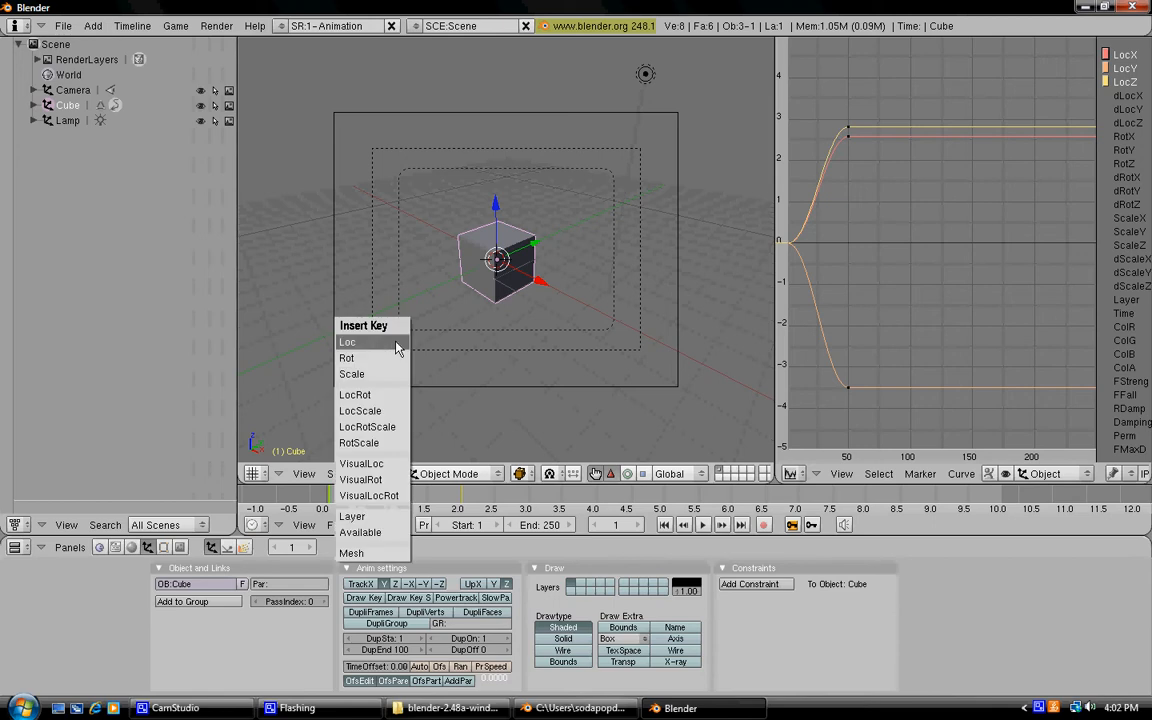
# - Insert a Rot keyframe at frame 1 and enable the rotate manipulator for frame 50
pyautogui.click(348, 356)
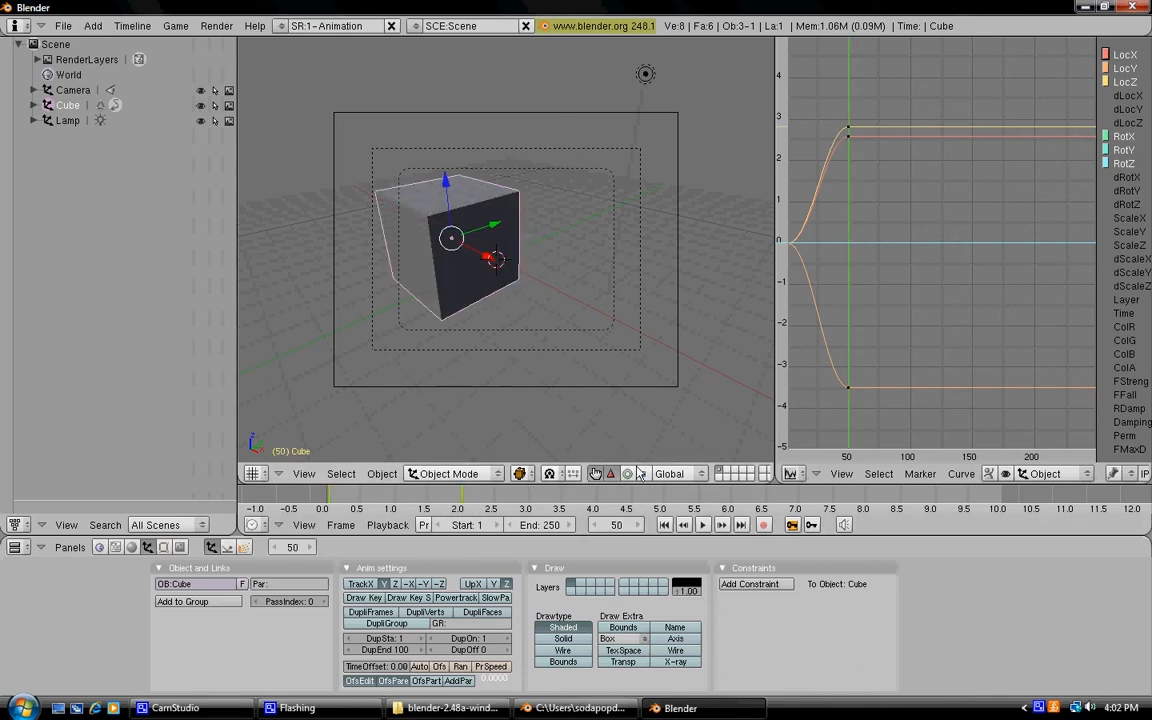
pyautogui.moveTo(628, 472)
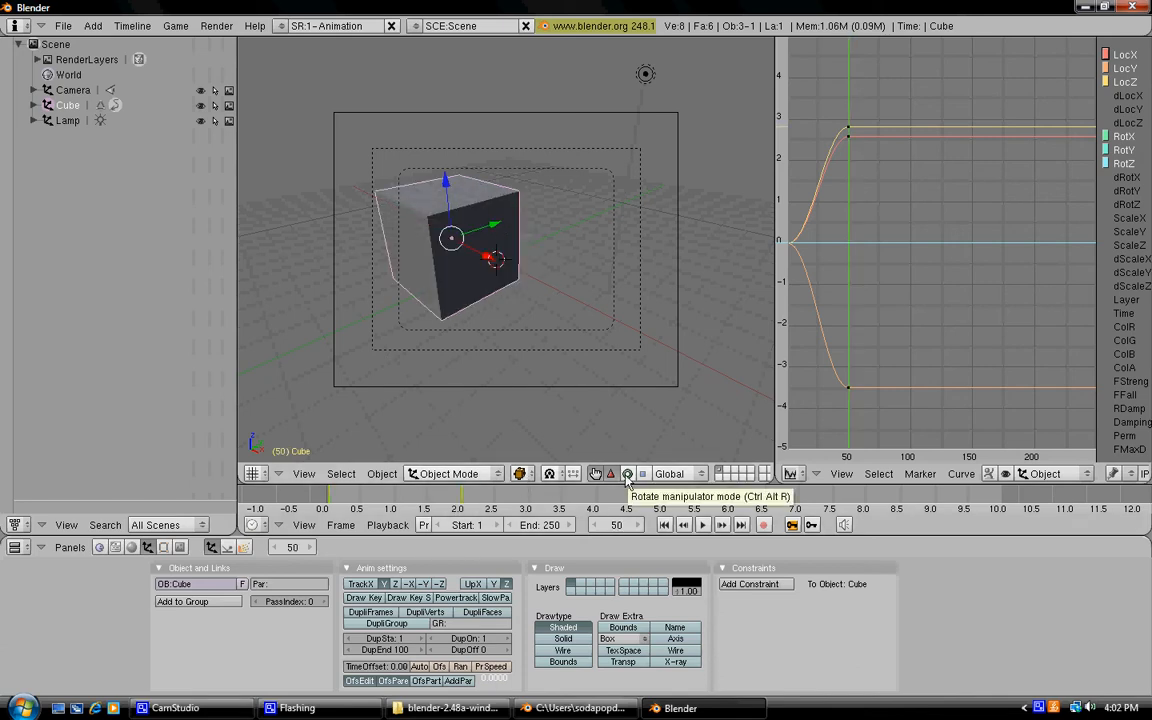
pyautogui.click(628, 472)
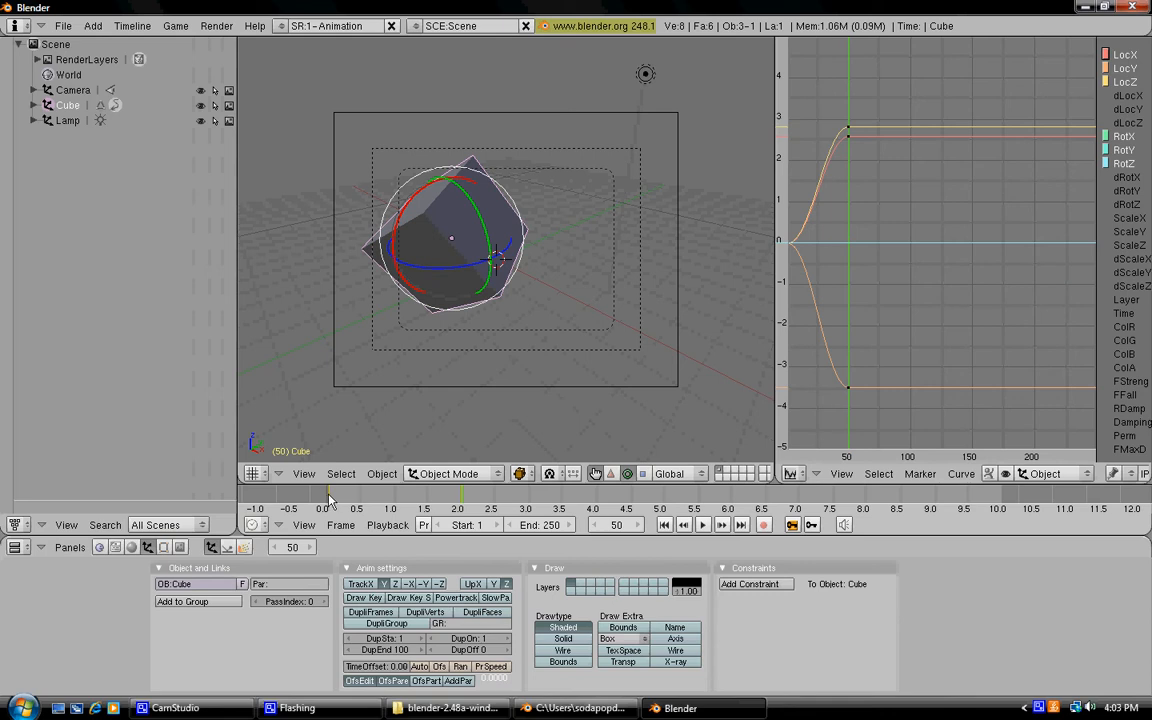
# - Go to frame 50 and insert a Rot keyframe for the turned cube
pyautogui.click(664, 524)
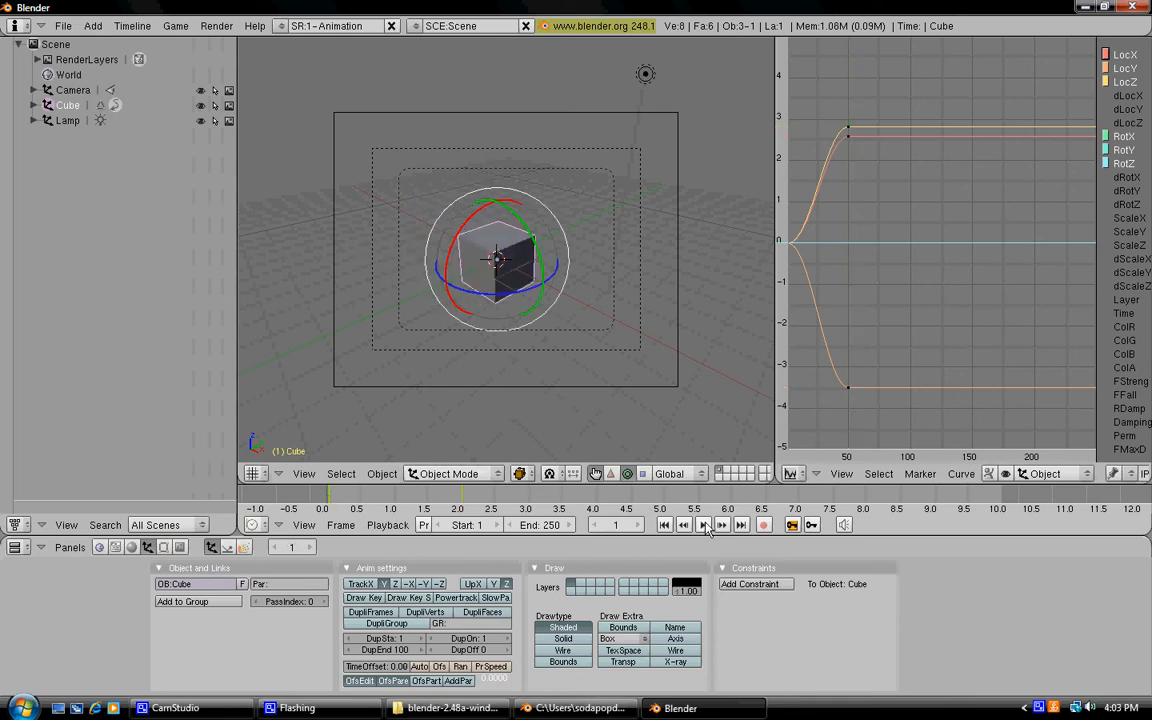
pyautogui.click(720, 524)
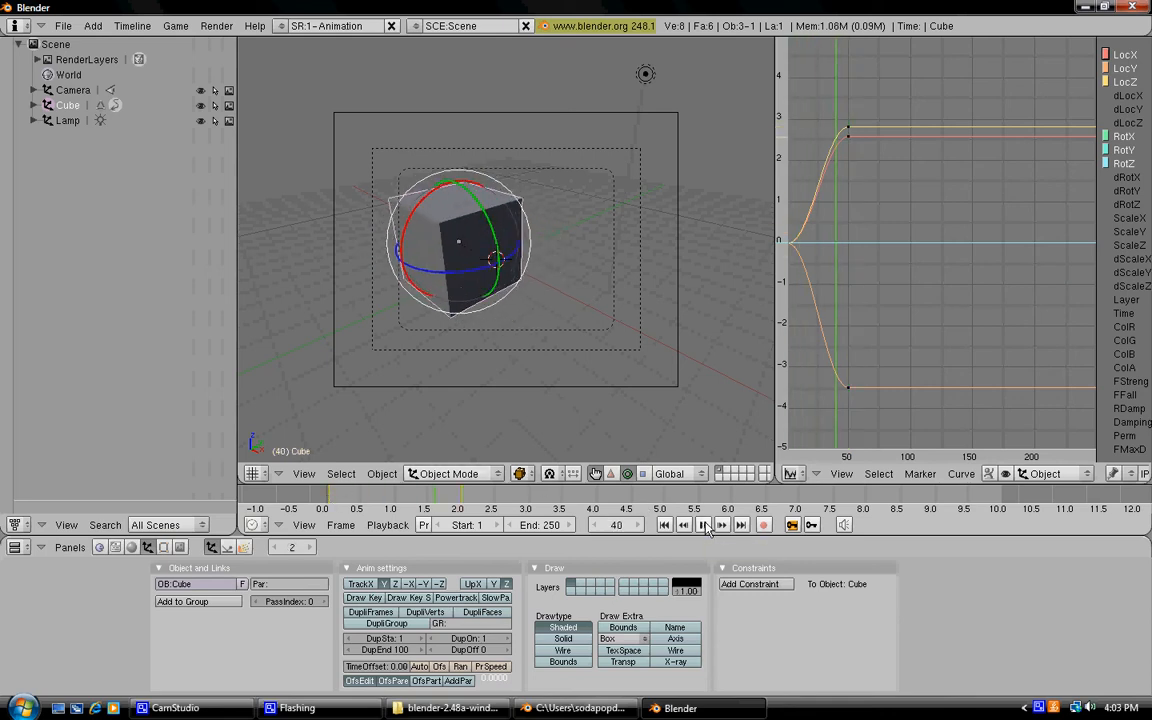
pyautogui.click(704, 524)
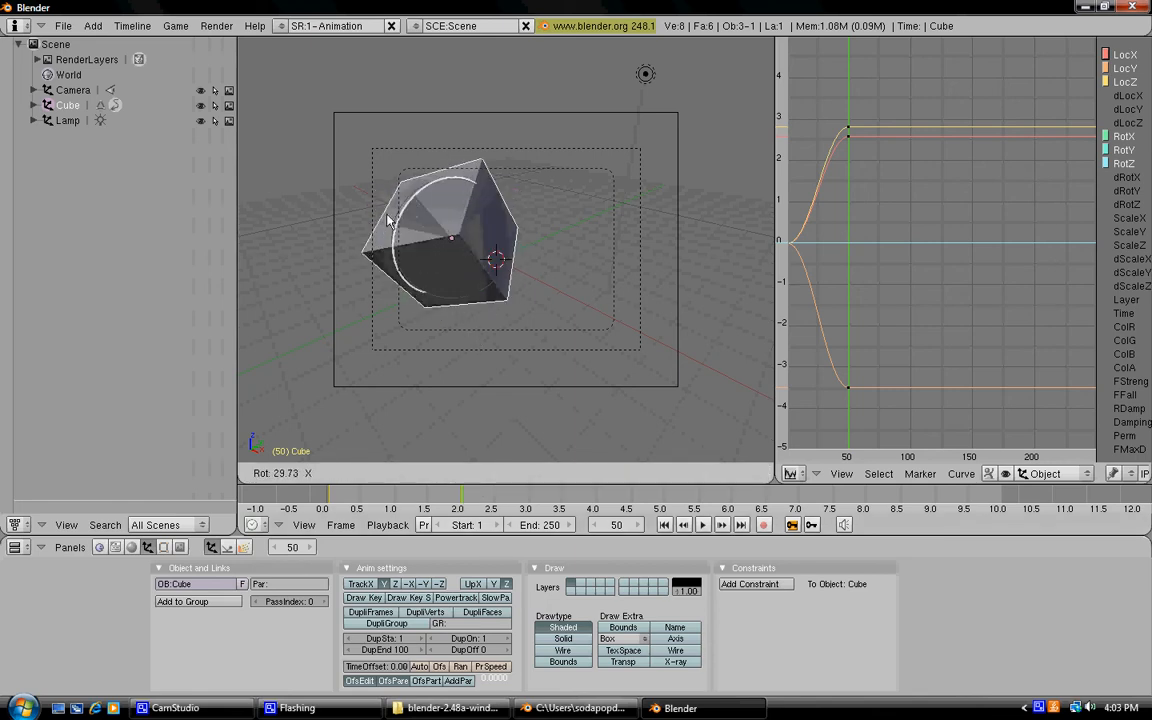
pyautogui.press('i')
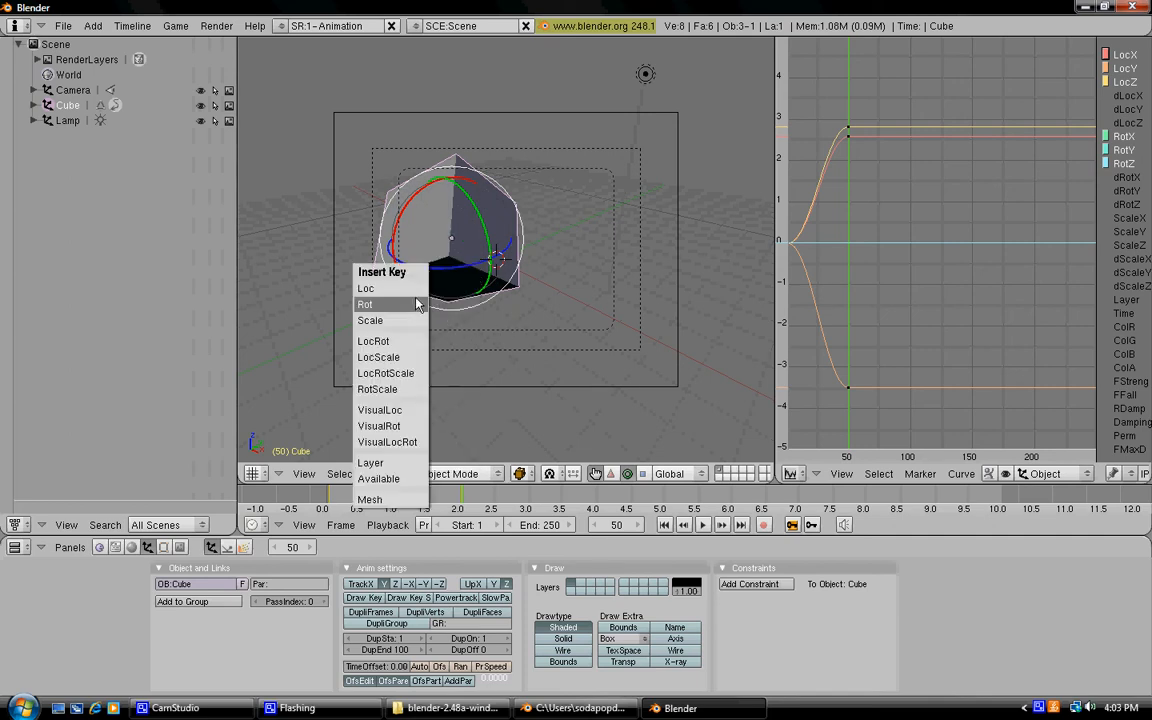
pyautogui.click(366, 304)
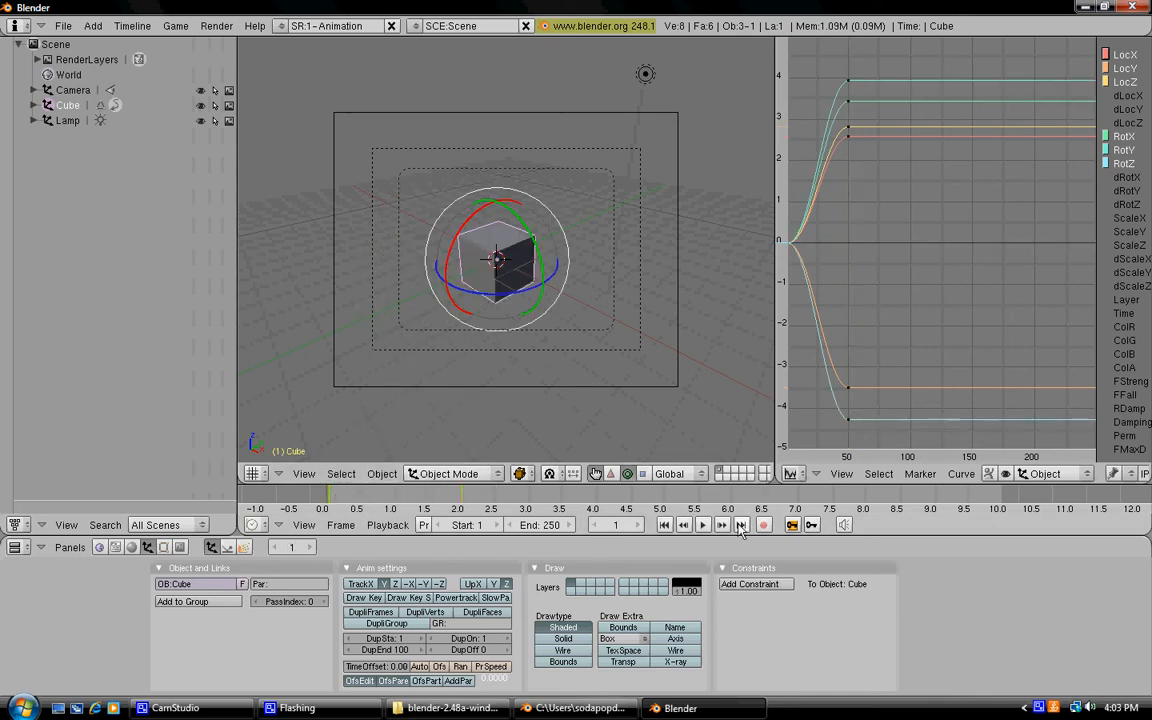
# - Play back the combined location and rotation animation from frame 1
pyautogui.click(702, 524)
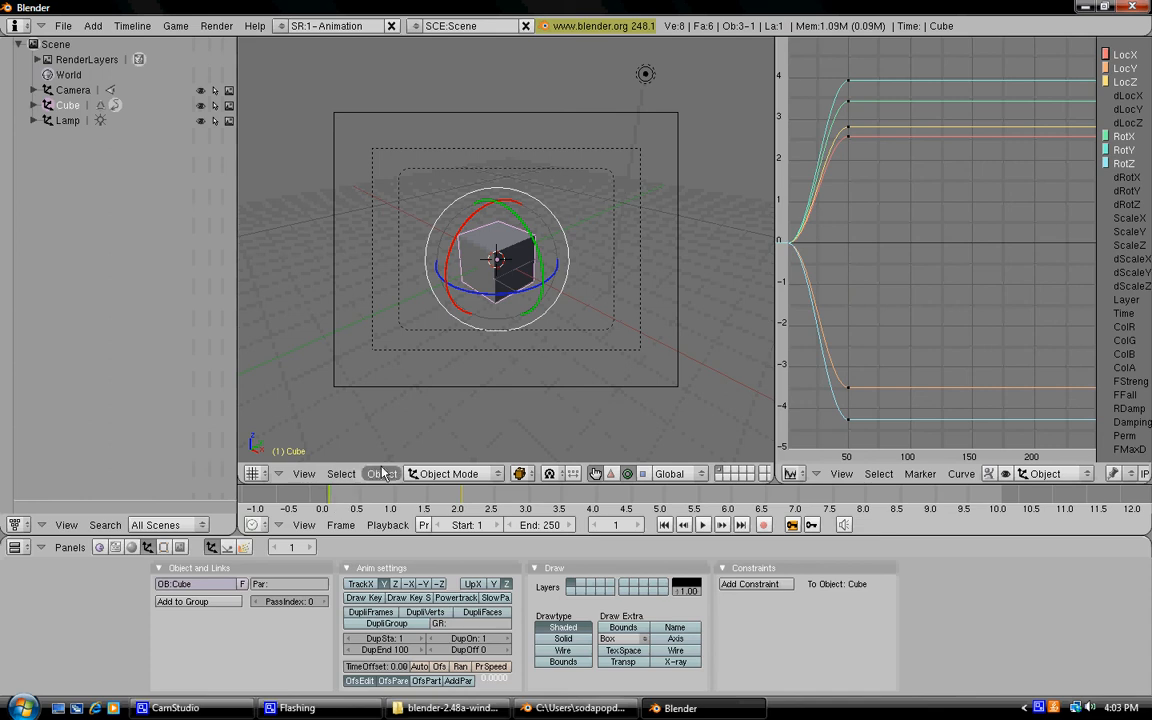
pyautogui.moveTo(588, 462)
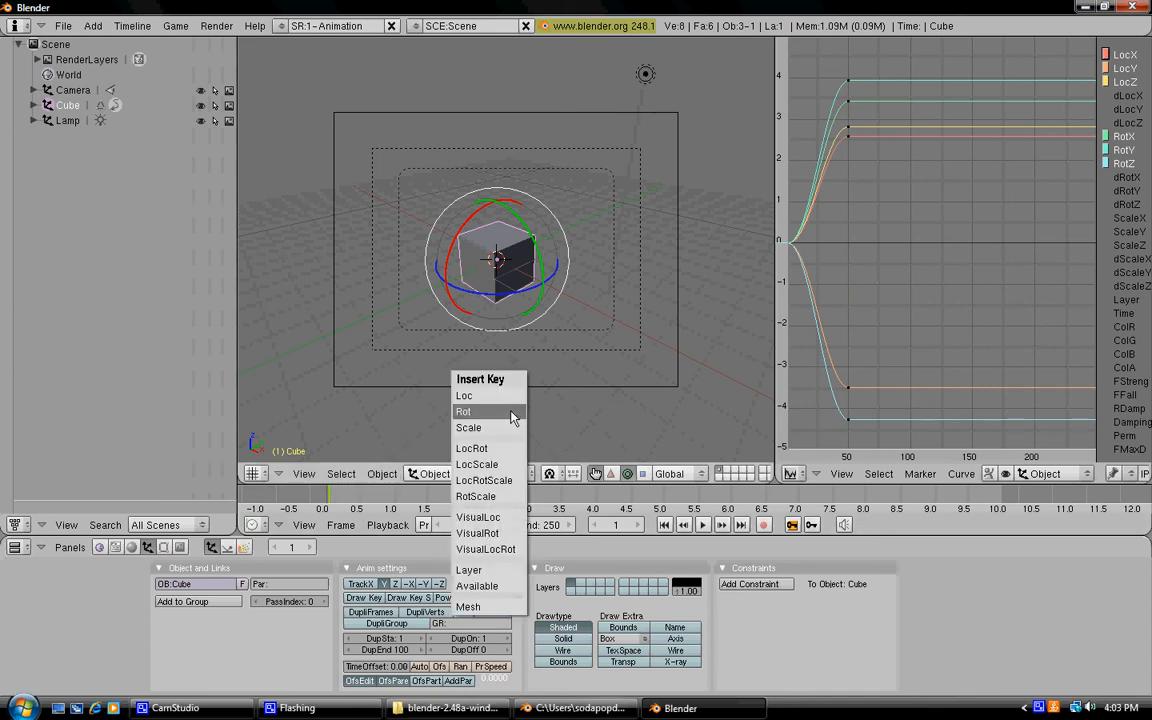
# - Insert Scale keyframes at frames 1 and 50 for the enlarged cube, then play
pyautogui.click(468, 428)
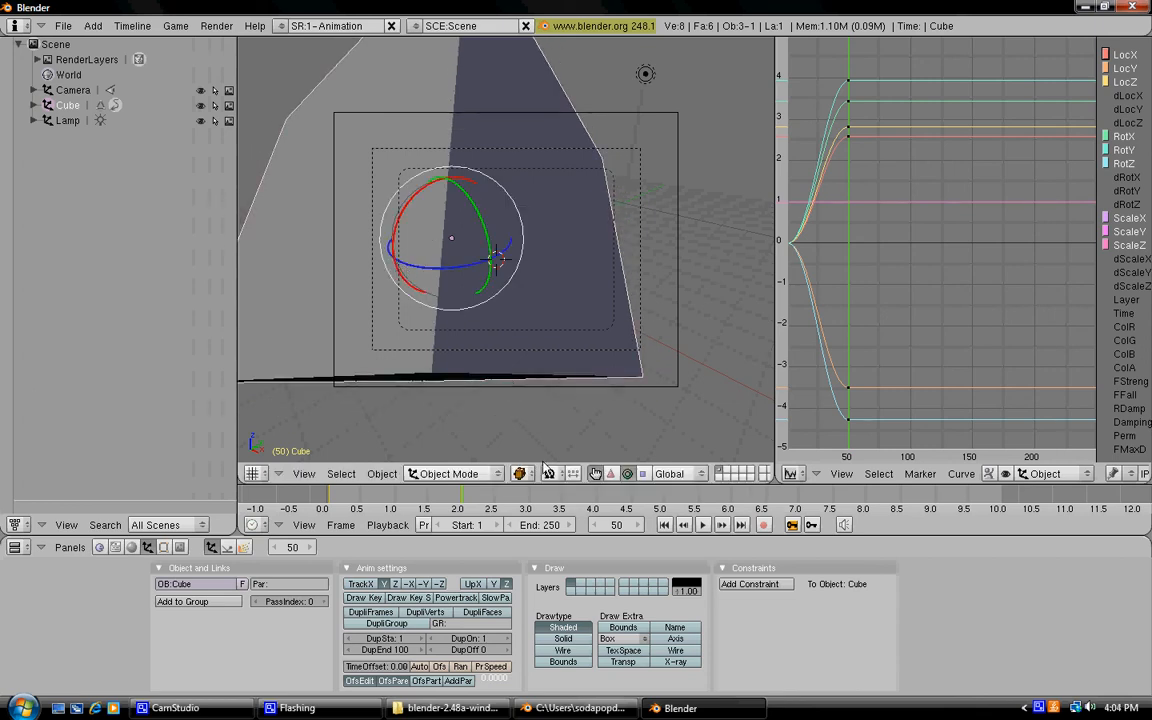
pyautogui.moveTo(460, 470)
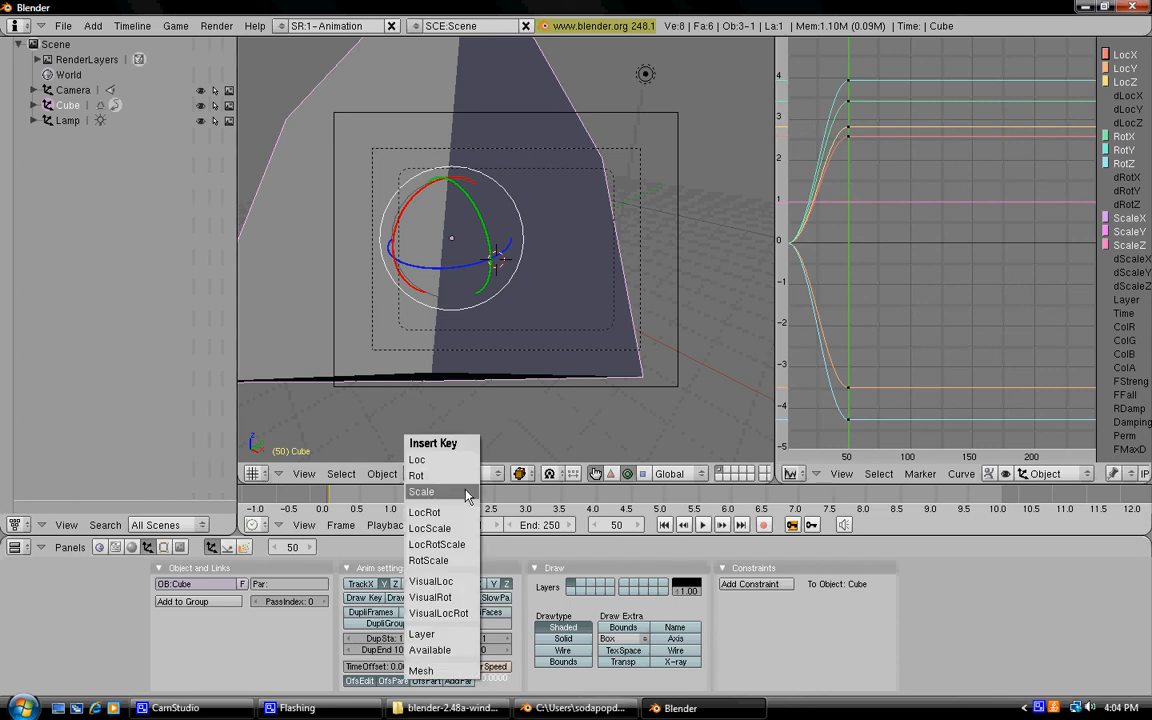
pyautogui.click(420, 492)
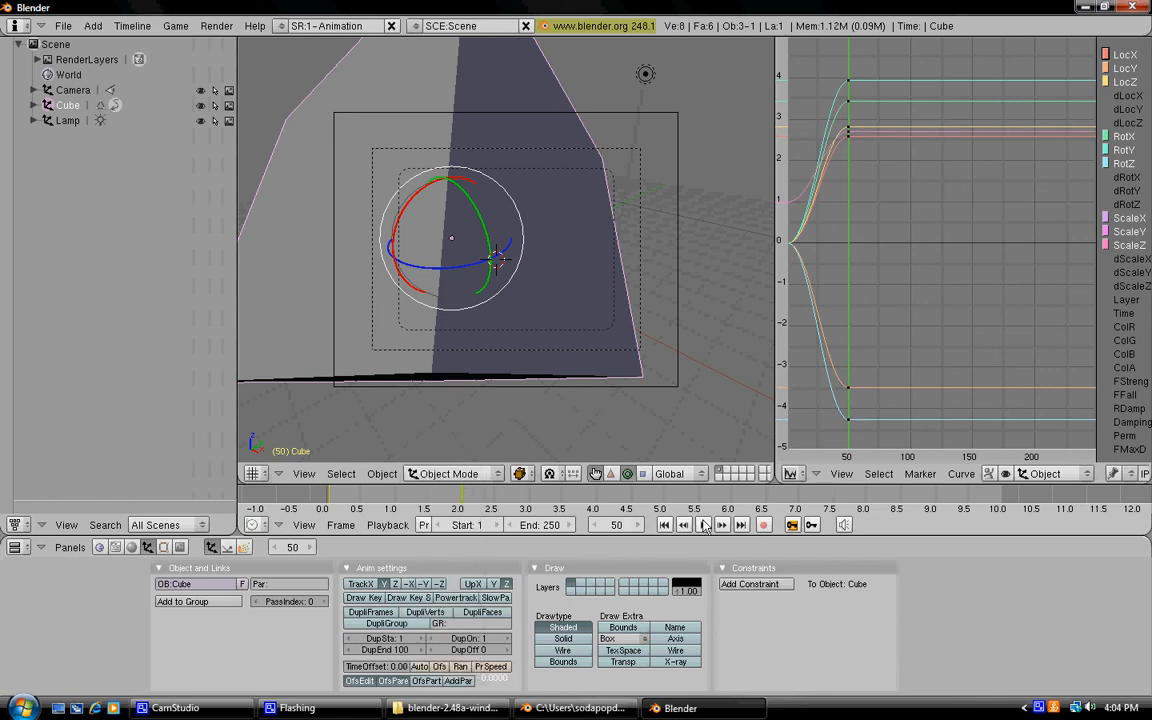
pyautogui.click(700, 524)
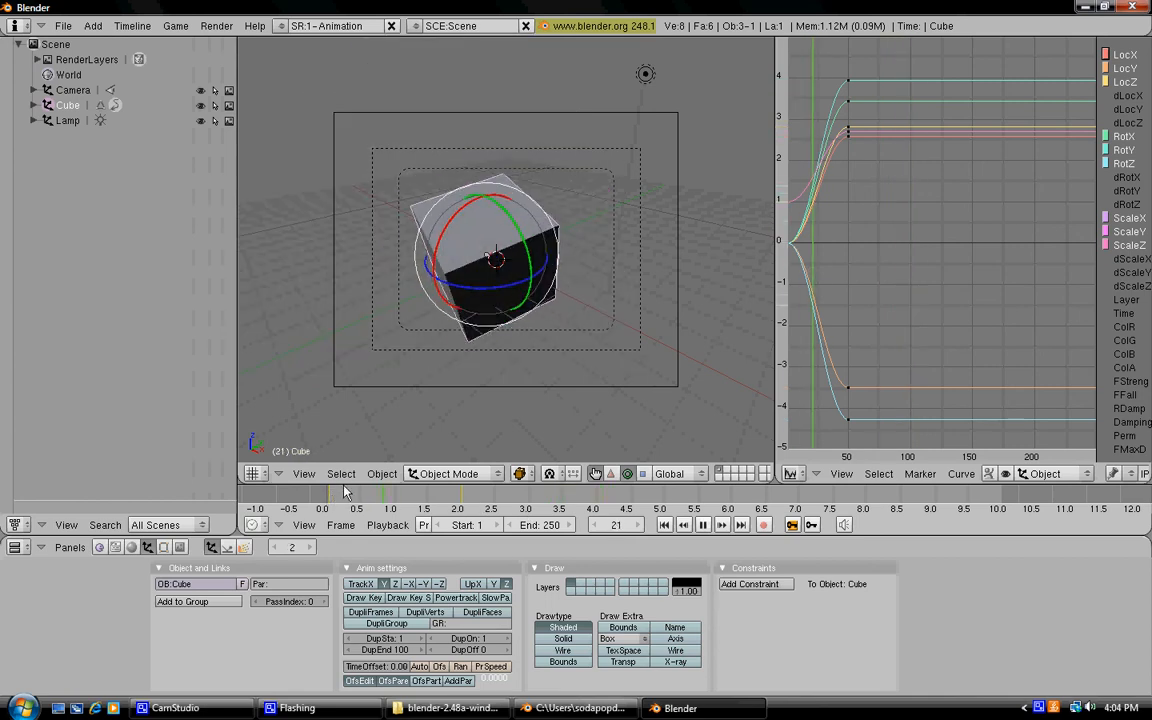
pyautogui.click(702, 524)
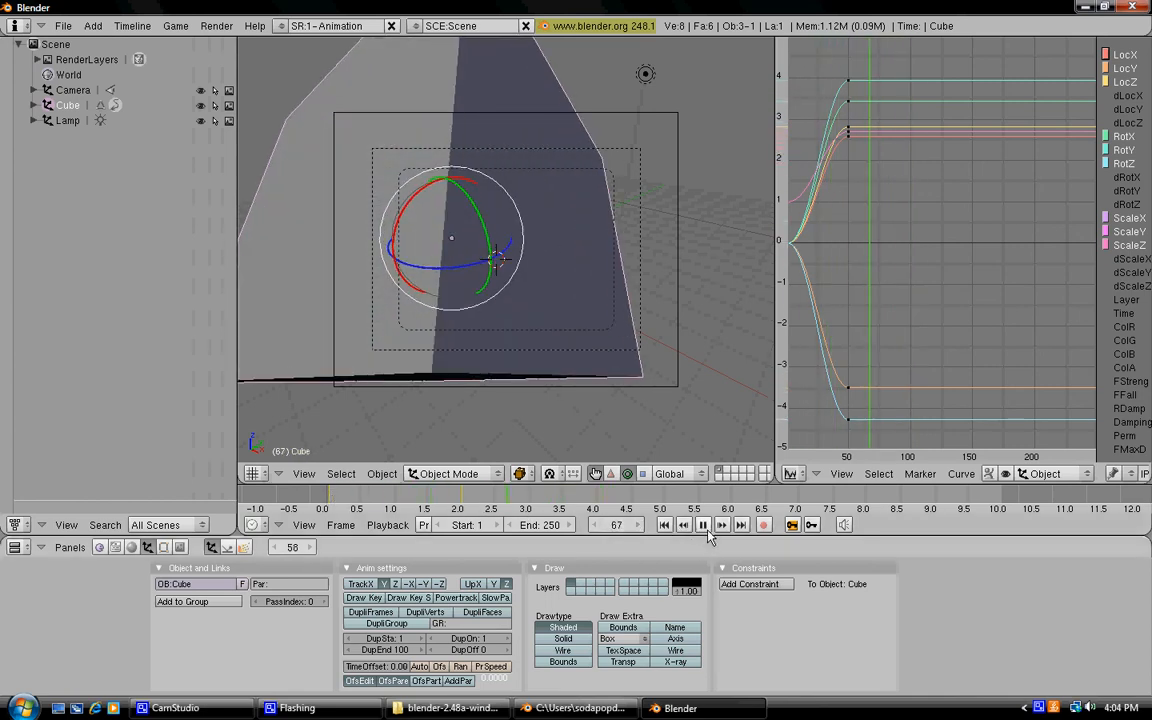